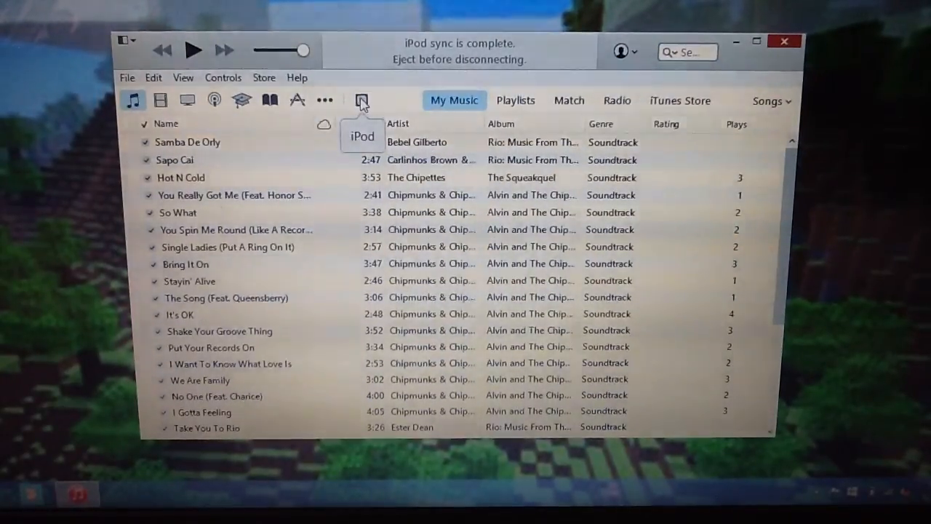
# Show the connected iPod nano's photo sync settings.
pyautogui.click(361, 100)
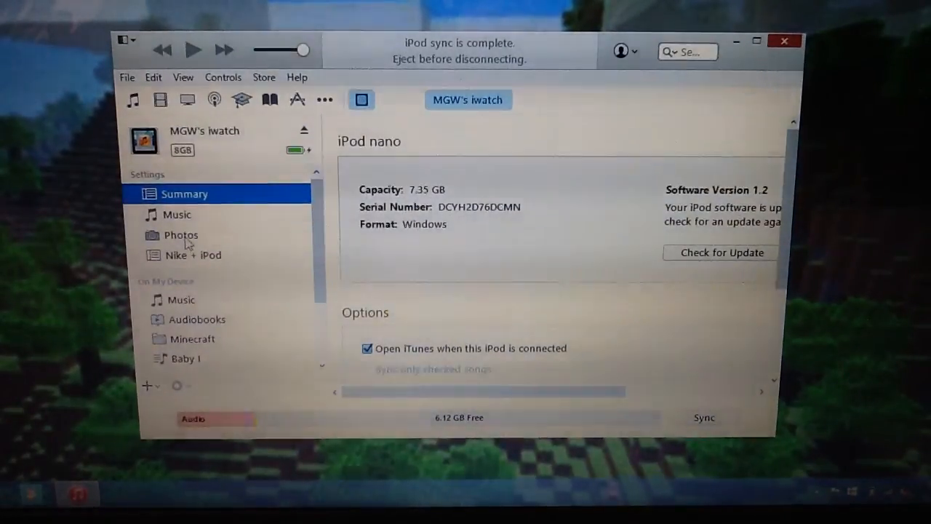
pyautogui.click(180, 234)
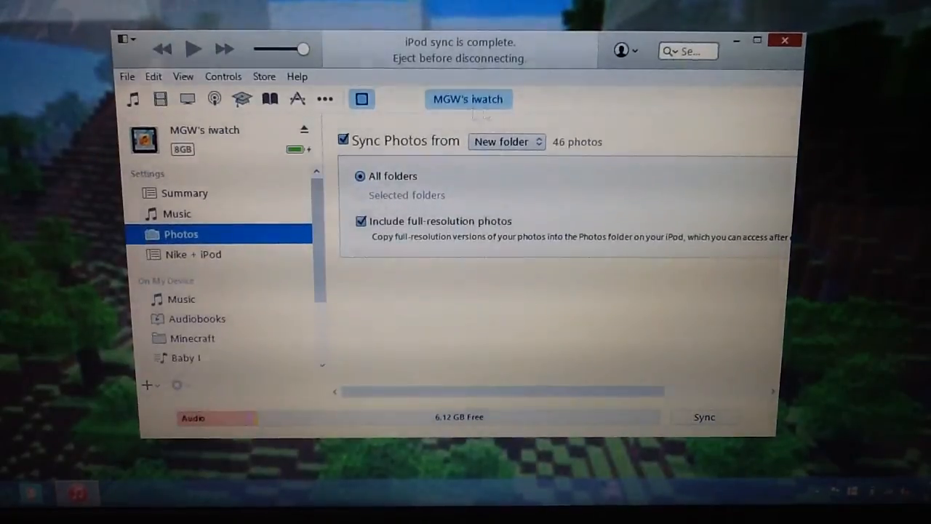
# Browse for a new photo sync source folder, navigating into Pictures > iPod Photo Cache.
pyautogui.click(506, 141)
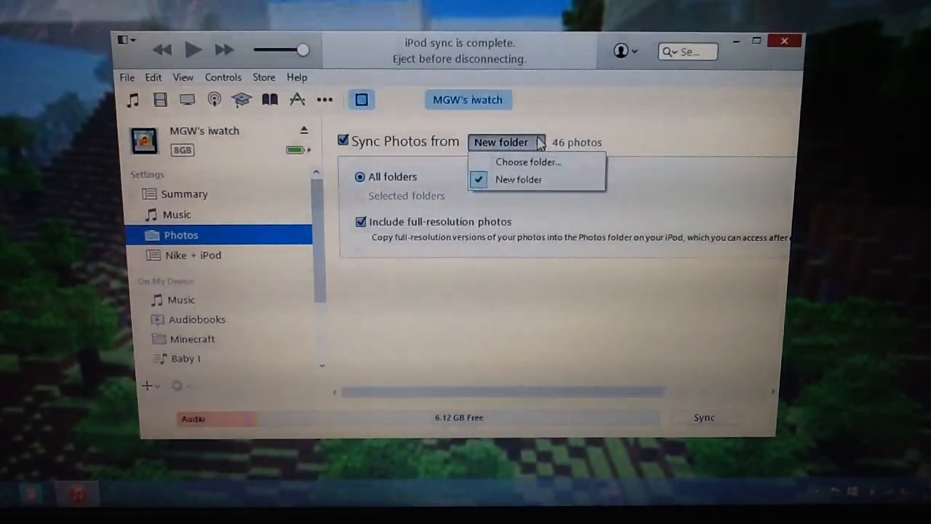
pyautogui.click(526, 161)
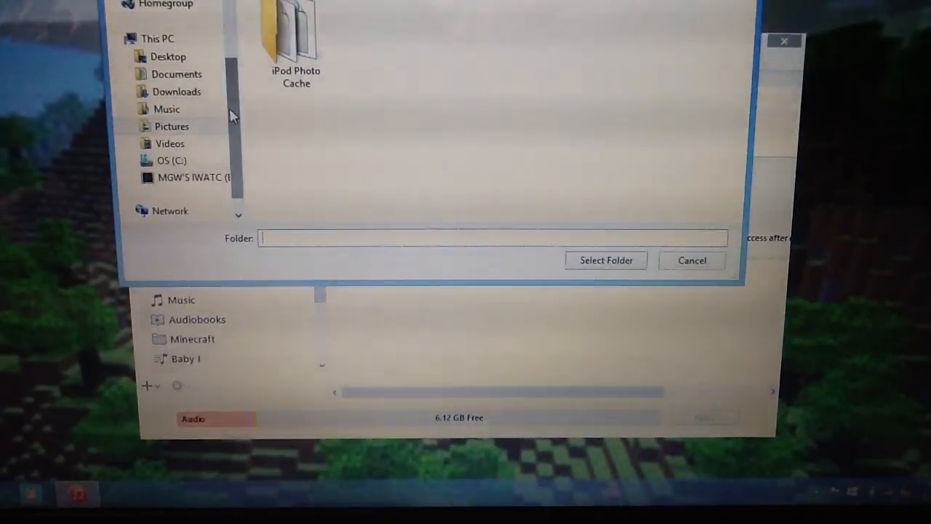
pyautogui.click(172, 125)
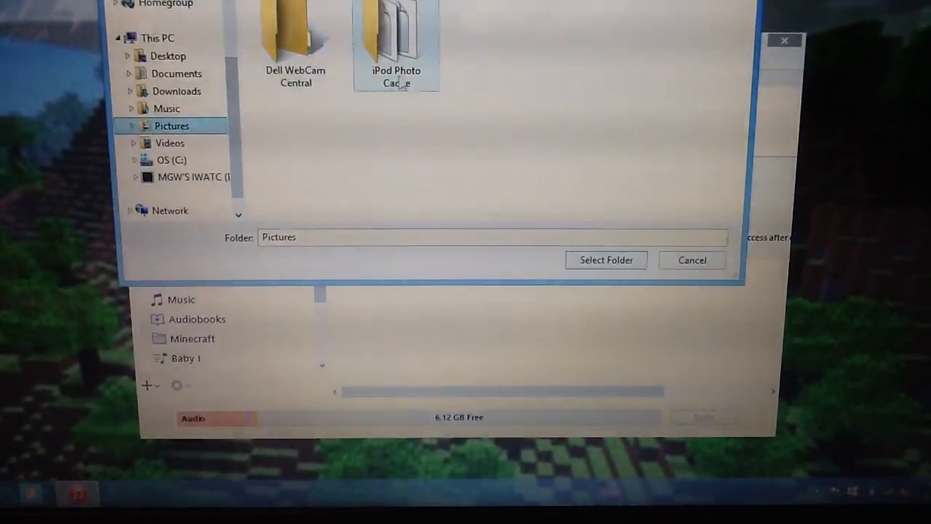
pyautogui.doubleClick(395, 36)
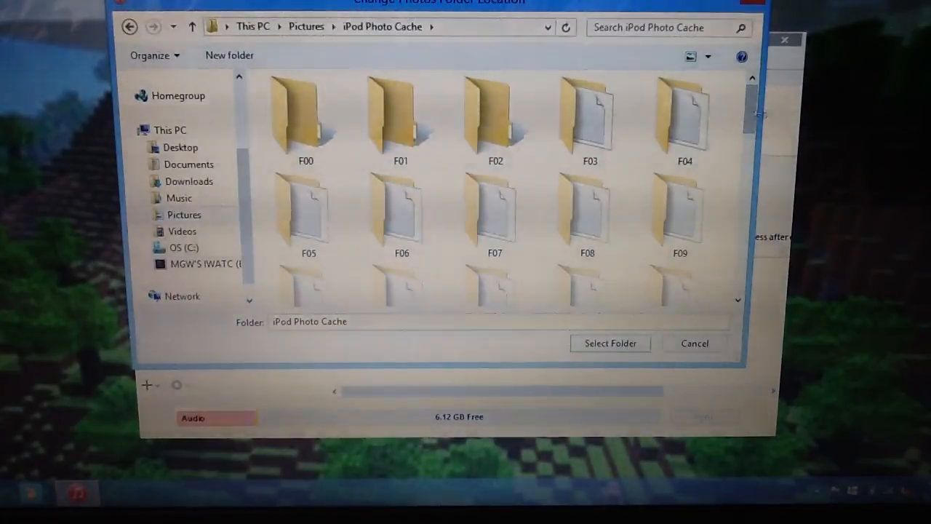
# Select 'New folder' inside iPod Photo Cache as the photo sync source (46 photos).
pyautogui.scroll(-3)
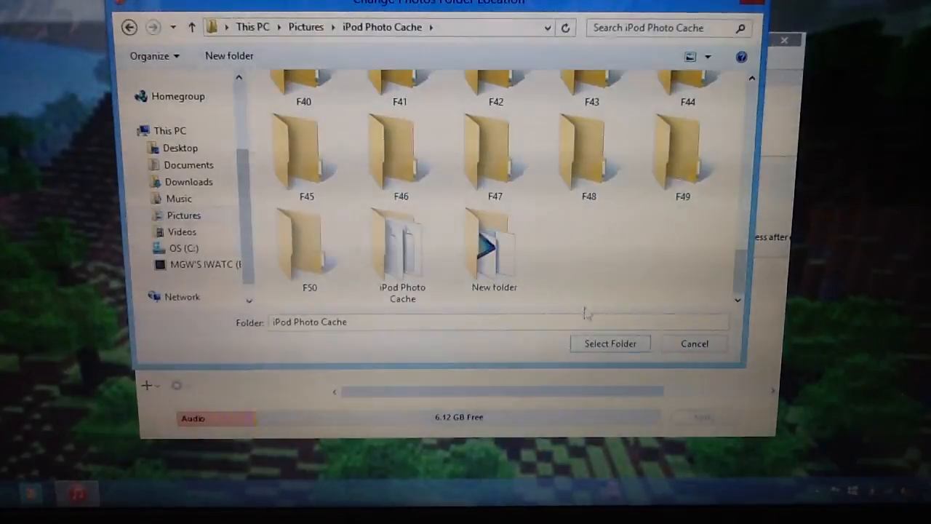
pyautogui.click(401, 248)
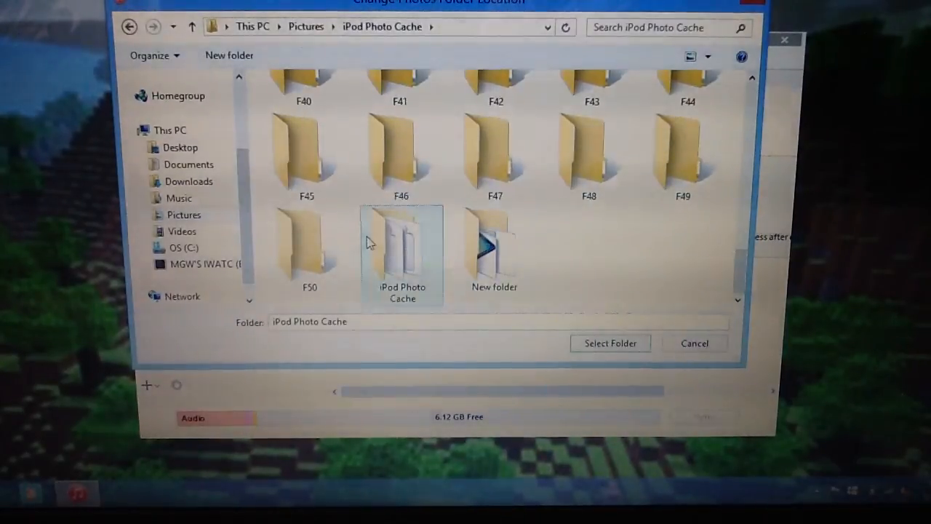
pyautogui.moveTo(401, 247)
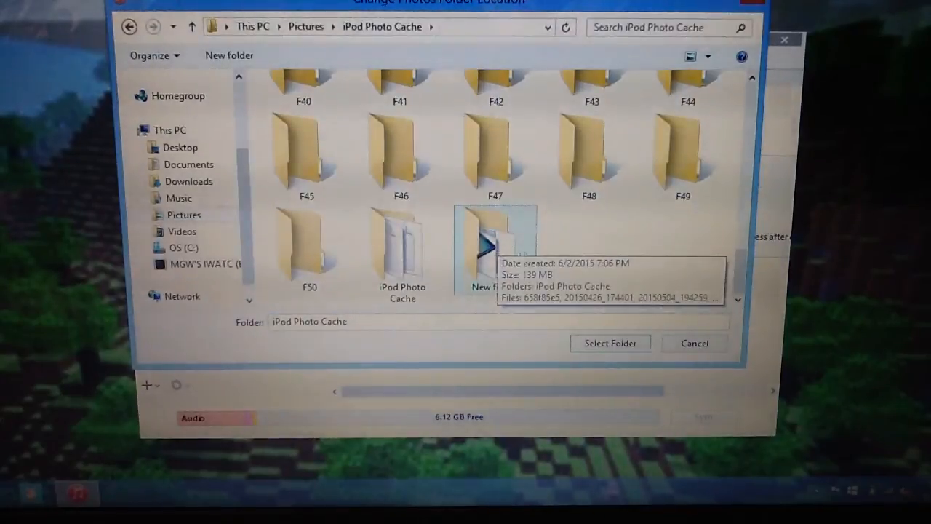
pyautogui.moveTo(552, 250)
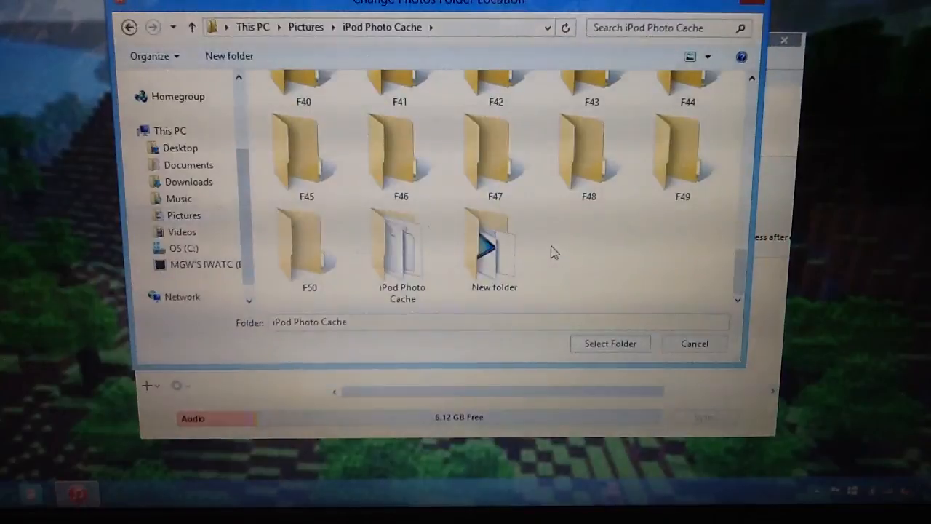
pyautogui.moveTo(495, 244)
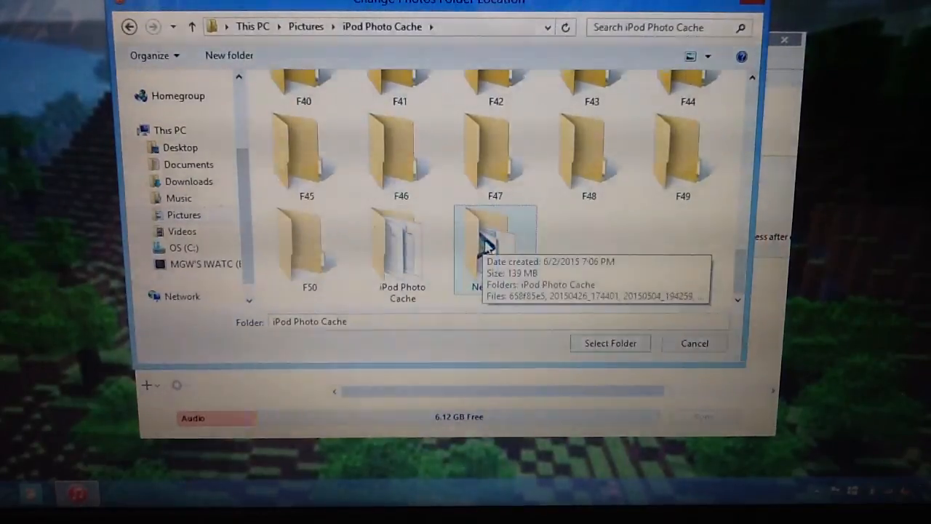
pyautogui.moveTo(507, 253)
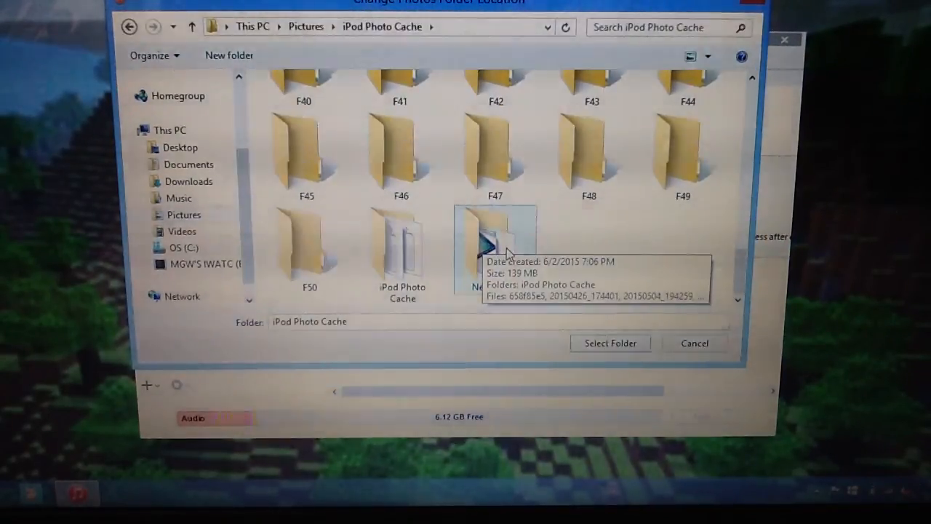
pyautogui.click(230, 55)
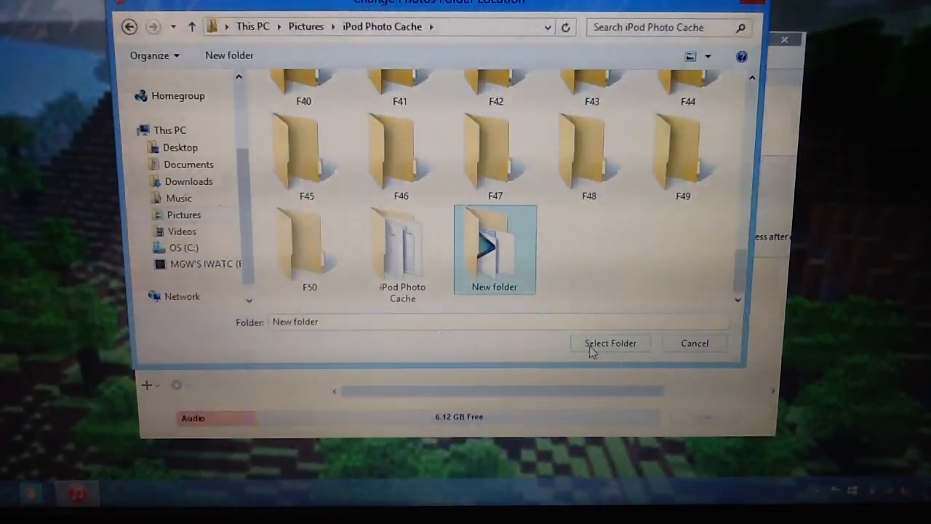
pyautogui.click(609, 343)
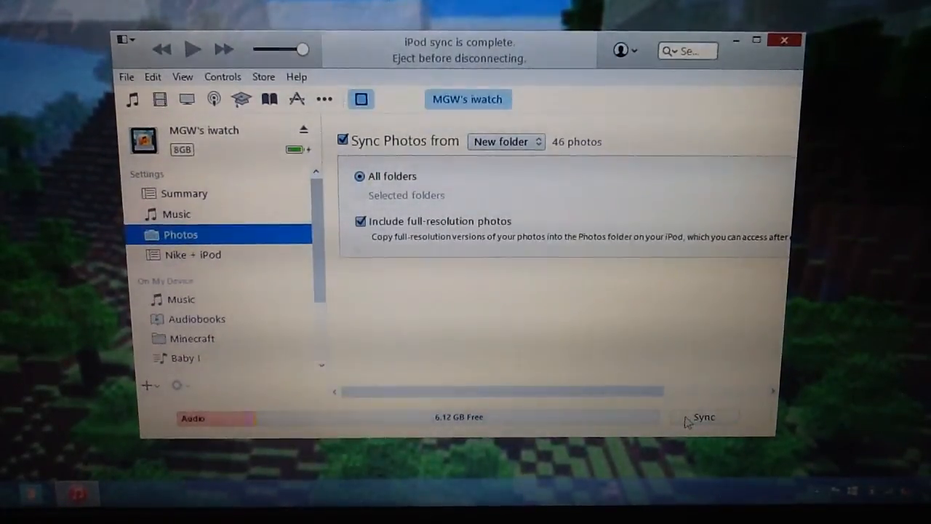
# Start syncing the 46 photos from New folder to the iPod nano.
pyautogui.click(702, 416)
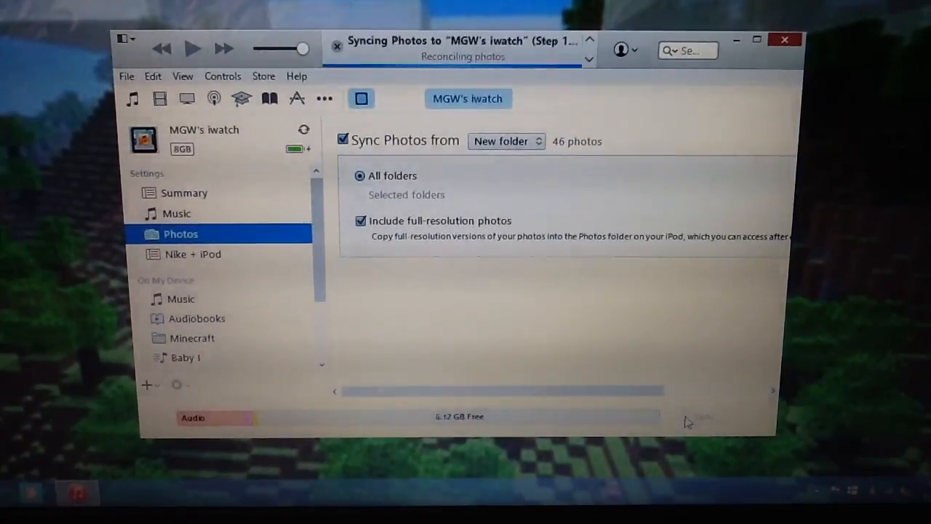